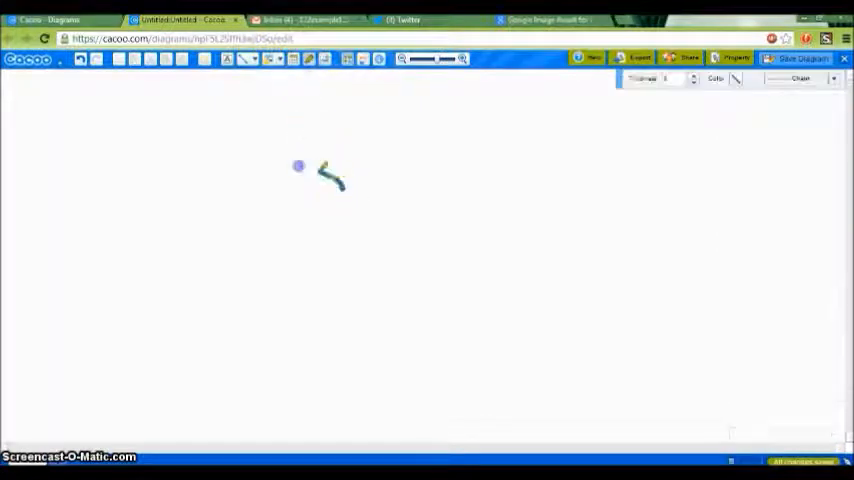
- Drag an orange balloon shape from the Balloon stencil onto the blank canvas
left_click_drag(330, 170, 345, 270)
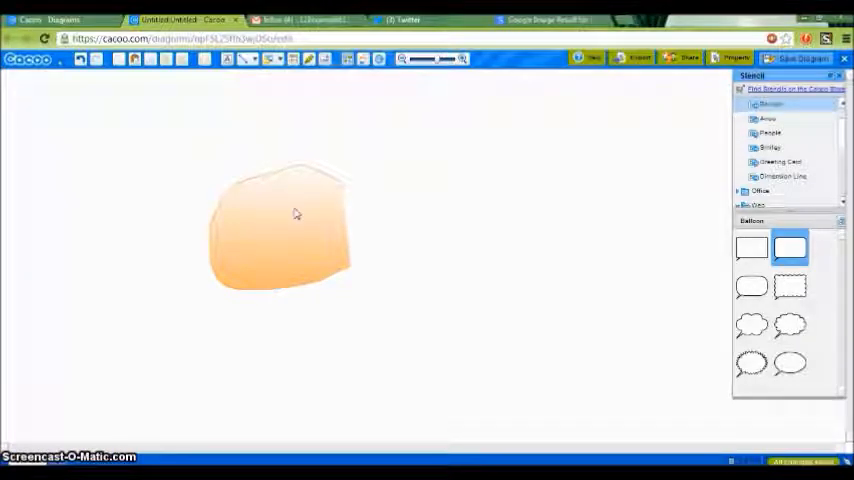
- Select and duplicate the orange balloon, then clear both balloons from the canvas
left_click(295, 212)
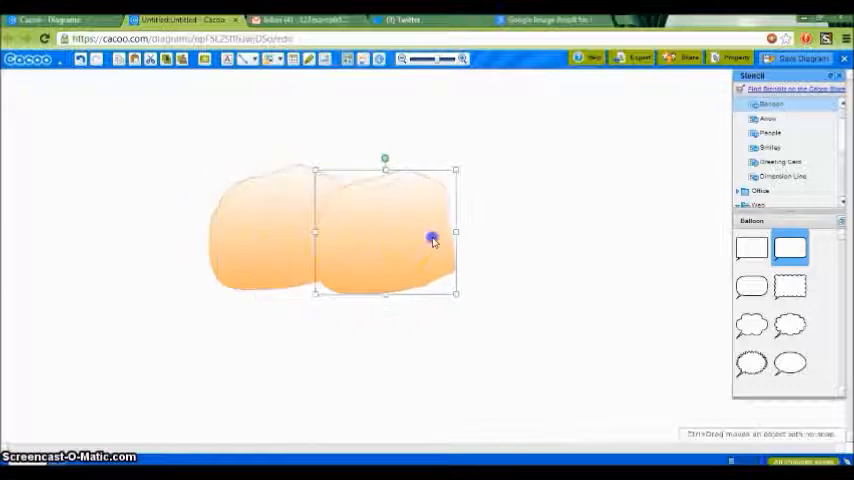
left_click_drag(430, 240, 435, 220)
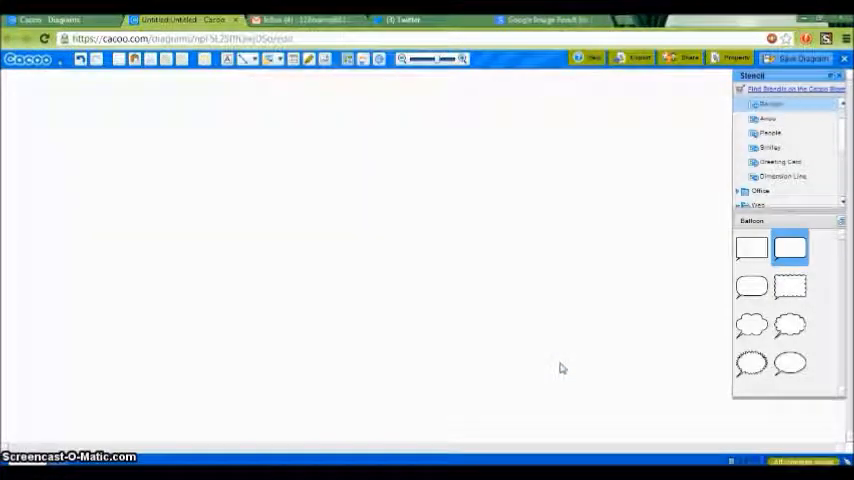
mouse_move(316, 303)
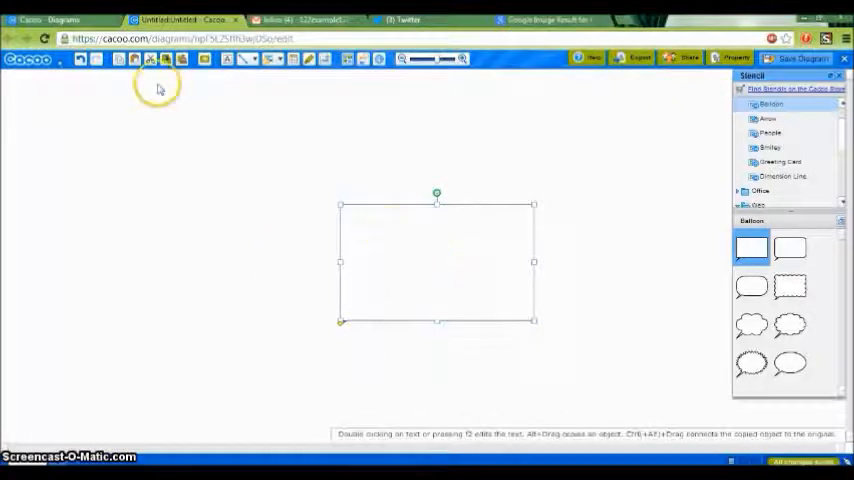
mouse_move(133, 59)
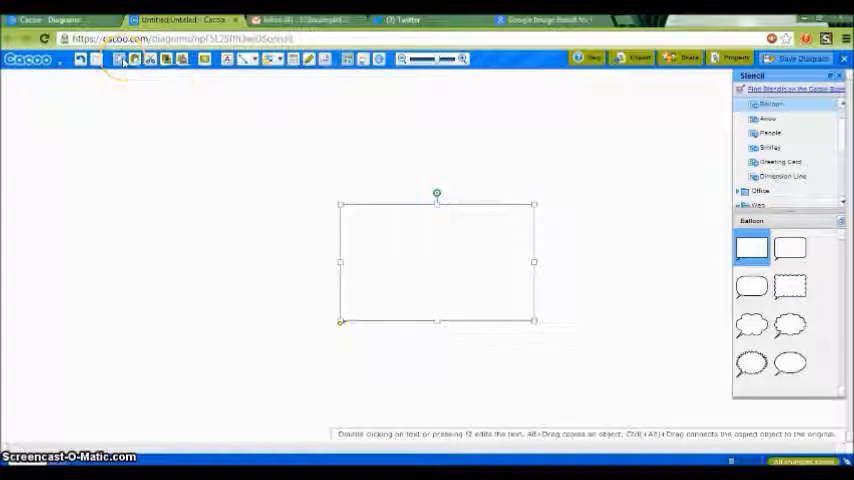
- Copy the white rectangular balloon placed at the canvas centre
left_click(160, 98)
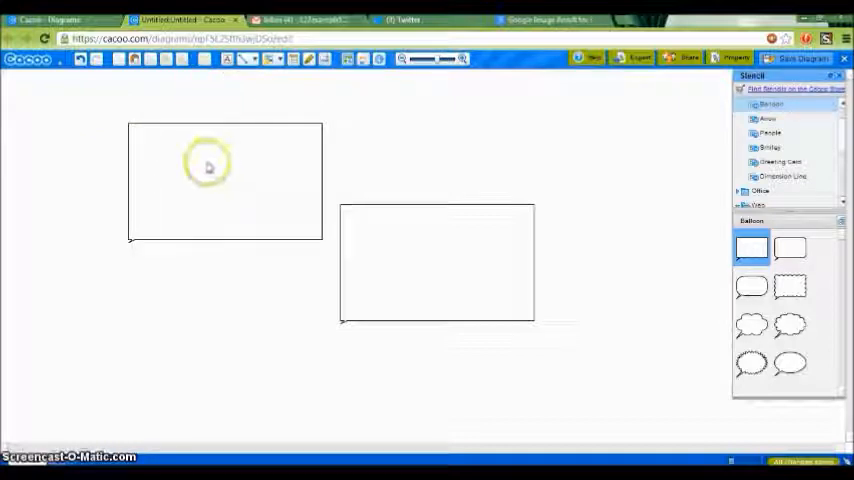
- Delete the duplicate balloon at upper left, keeping a single rectangular balloon
left_click(208, 183)
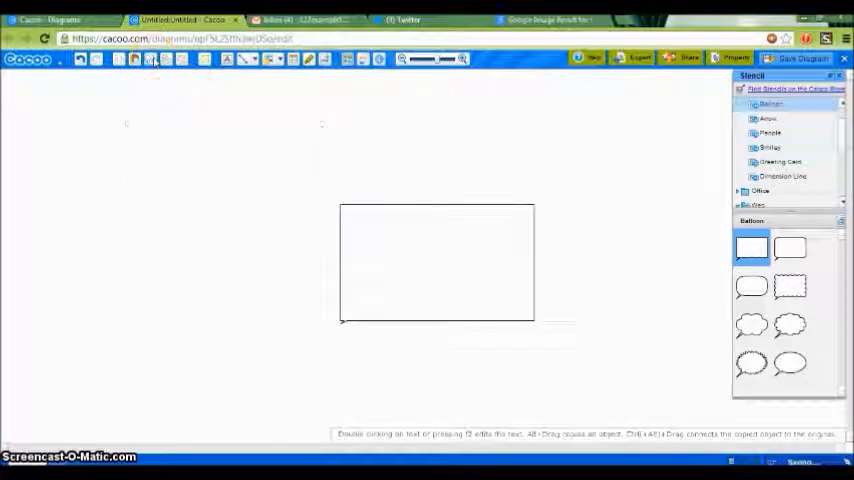
left_click(436, 262)
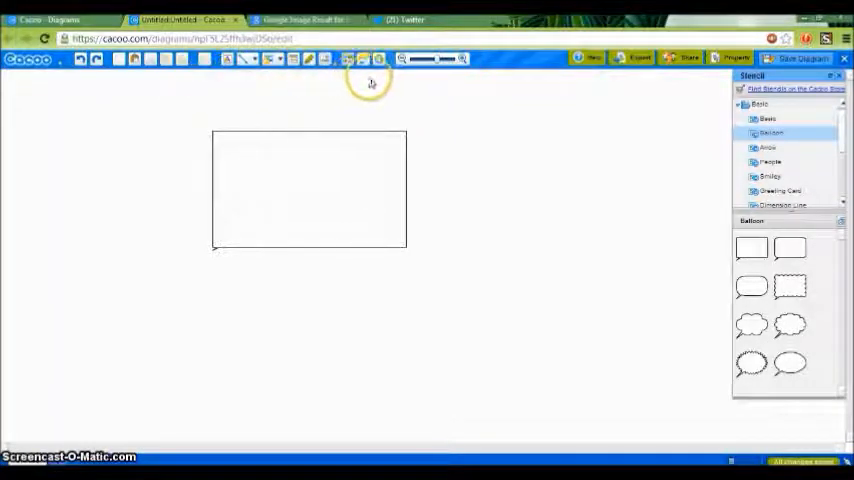
mouse_move(538, 64)
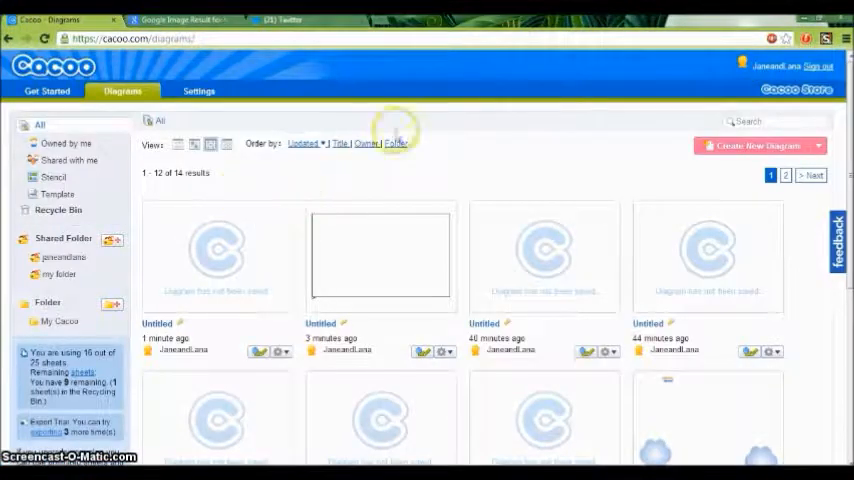
- Create a new blank diagram, allowing the Java prompt so the editor loads
left_click(380, 257)
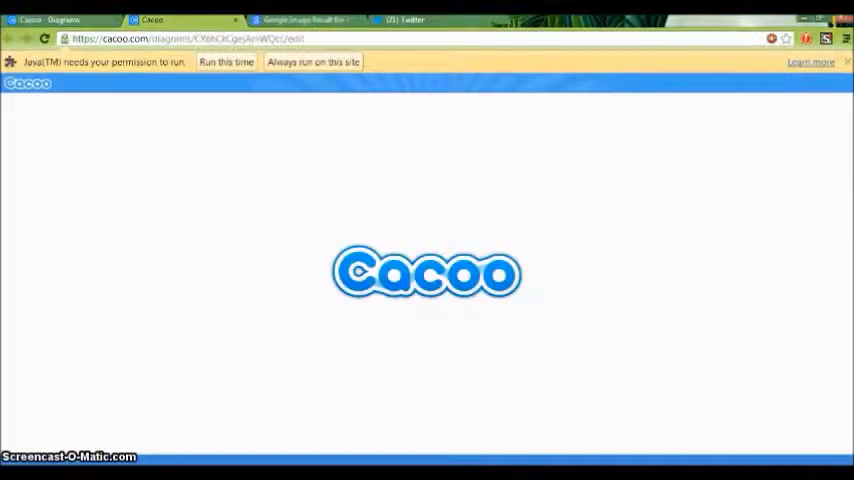
left_click(226, 61)
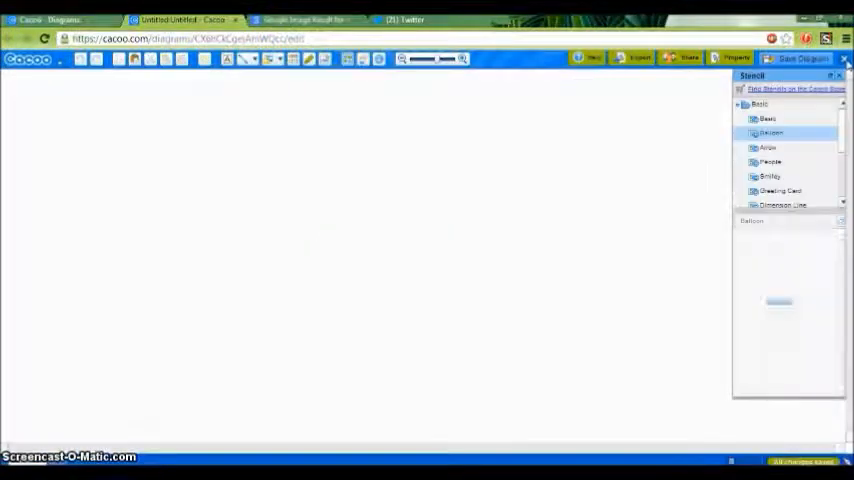
left_click(751, 221)
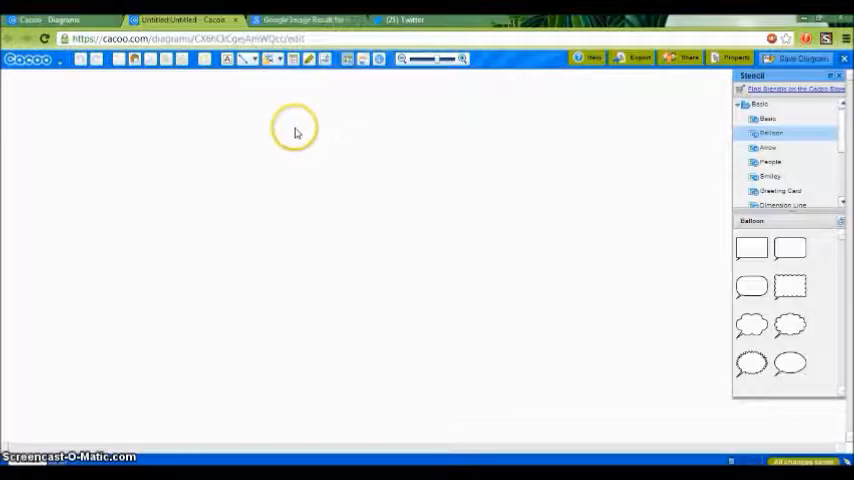
mouse_move(290, 127)
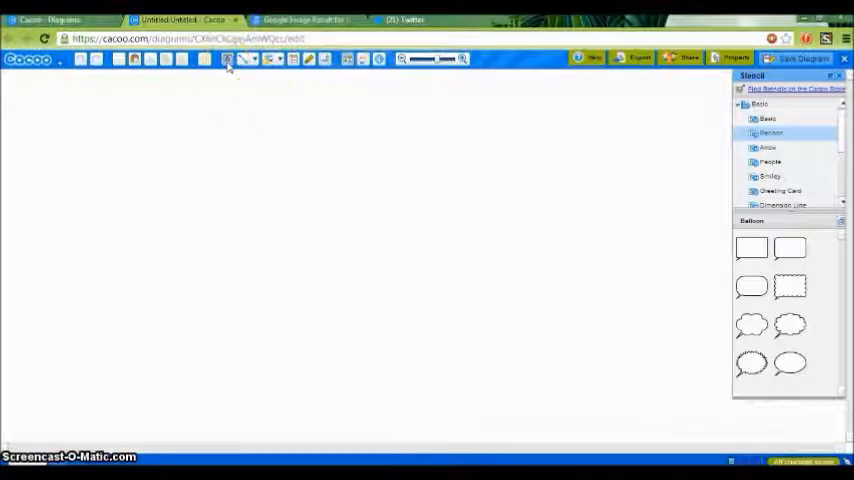
- Draw a wide text box near the top and type the 'All About Cats' title
left_click_drag(168, 122, 502, 153)
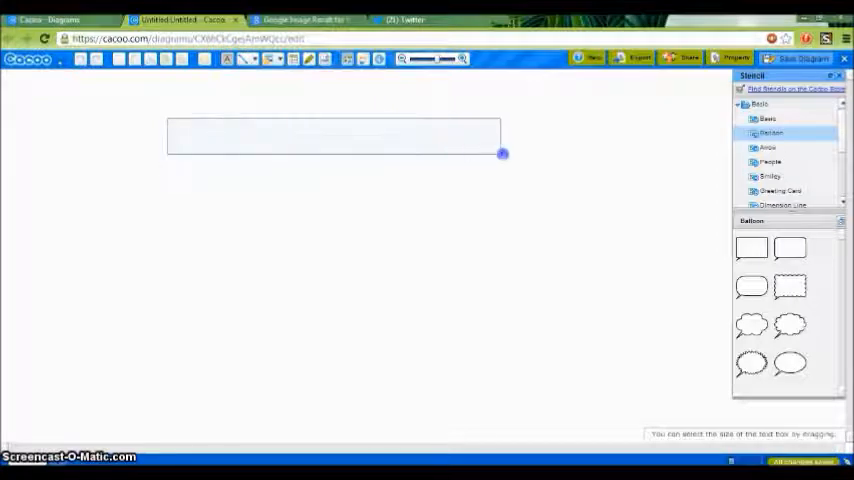
double_click(335, 137)
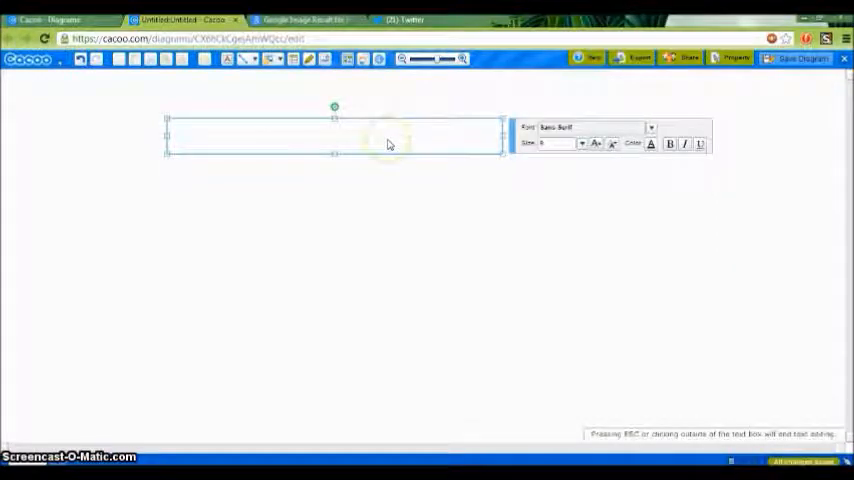
type("All")
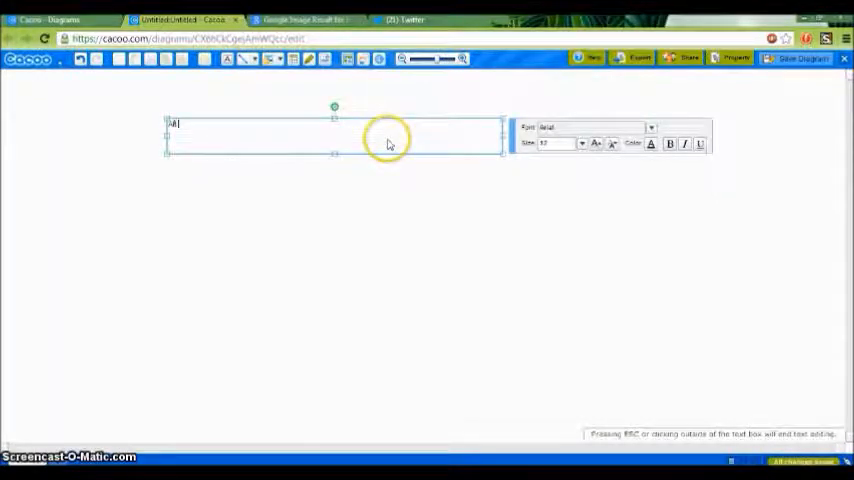
type("All About Cats")
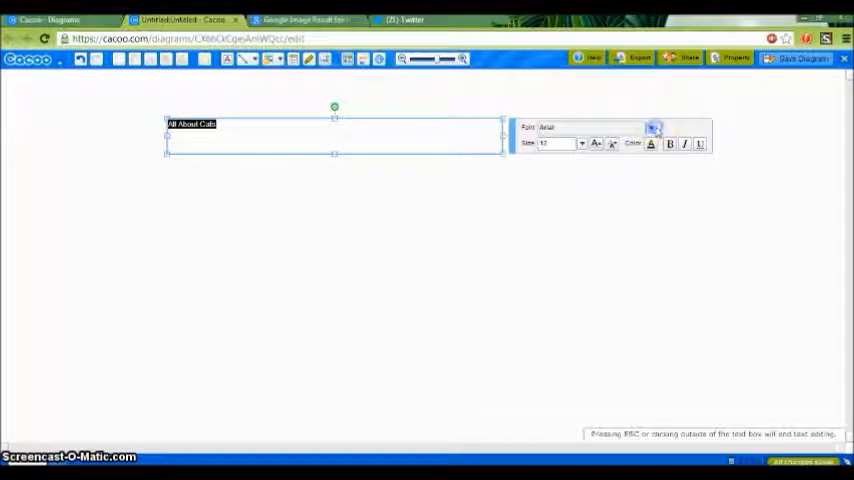
- Style the title in Arial Black, much larger and purple, and centre it
left_click(651, 127)
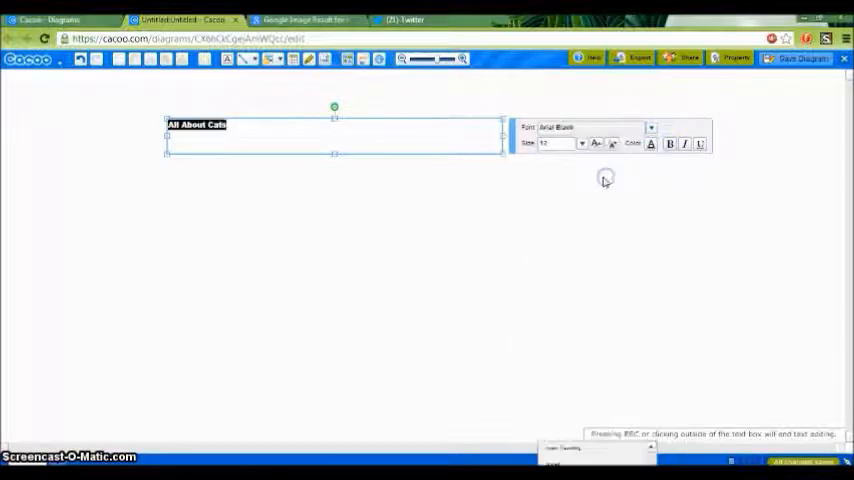
left_click(582, 143)
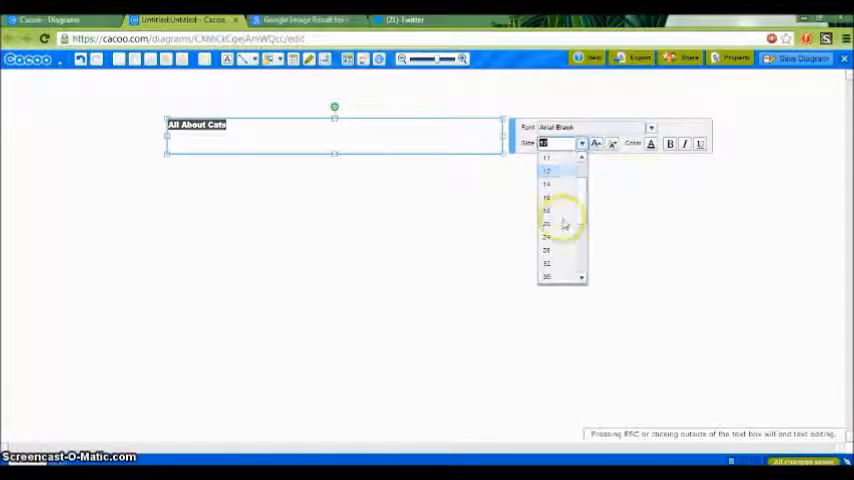
left_click(547, 223)
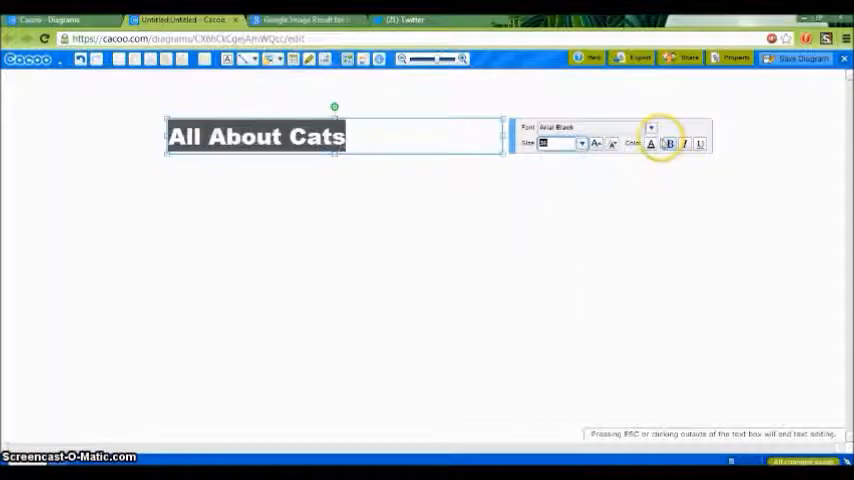
left_click(652, 143)
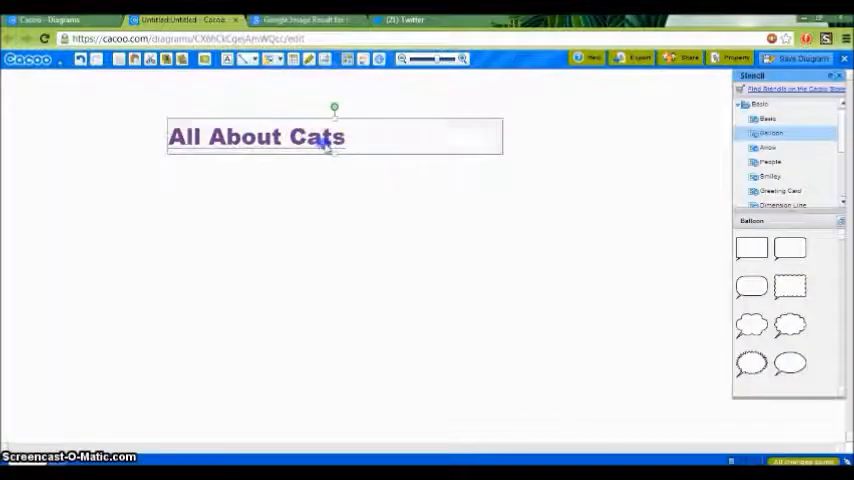
left_click_drag(334, 137, 432, 128)
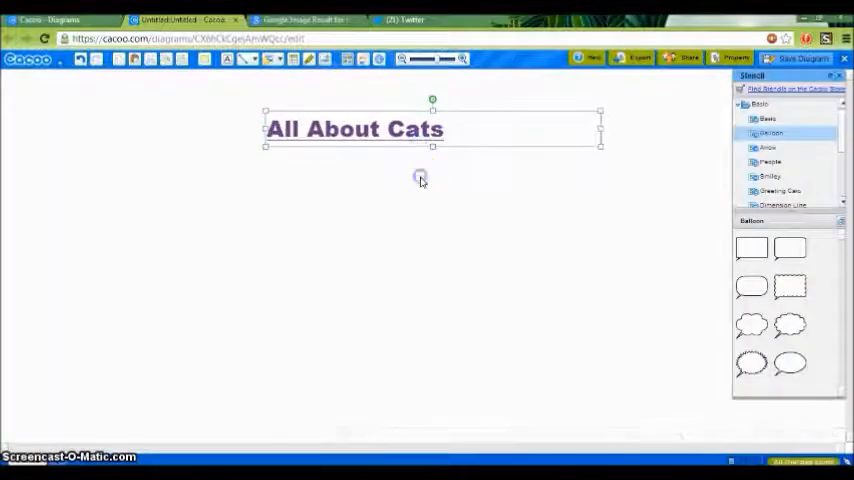
- From the Basic stencil, add an orange circle below the title and a triangle beside it
left_click(422, 180)
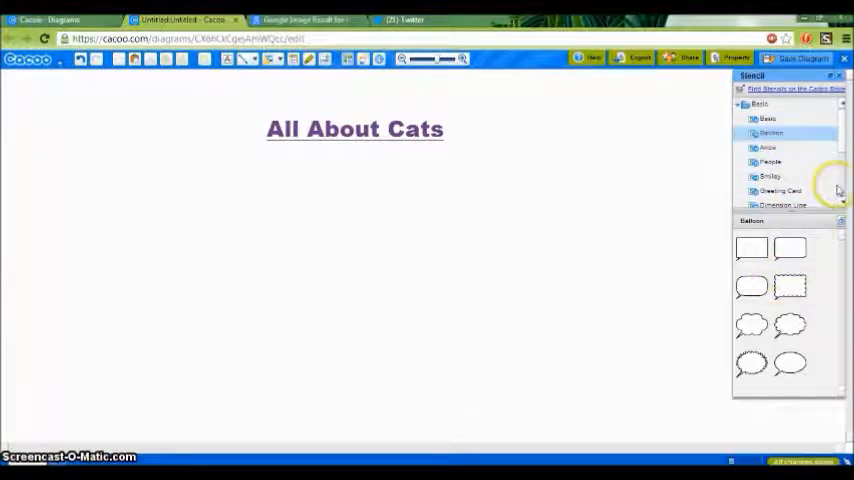
left_click(767, 119)
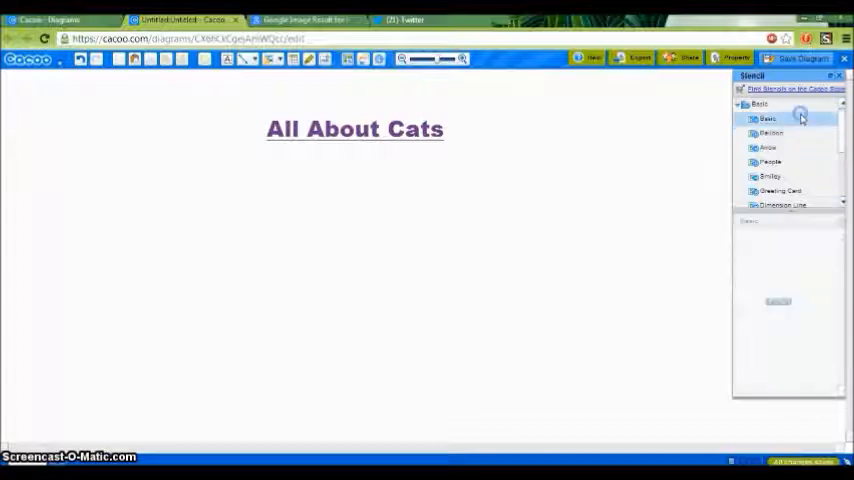
left_click(768, 118)
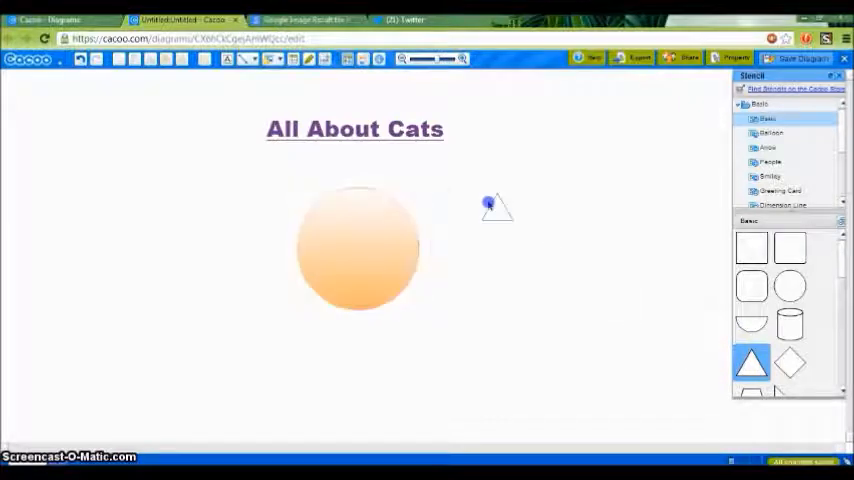
left_click(752, 363)
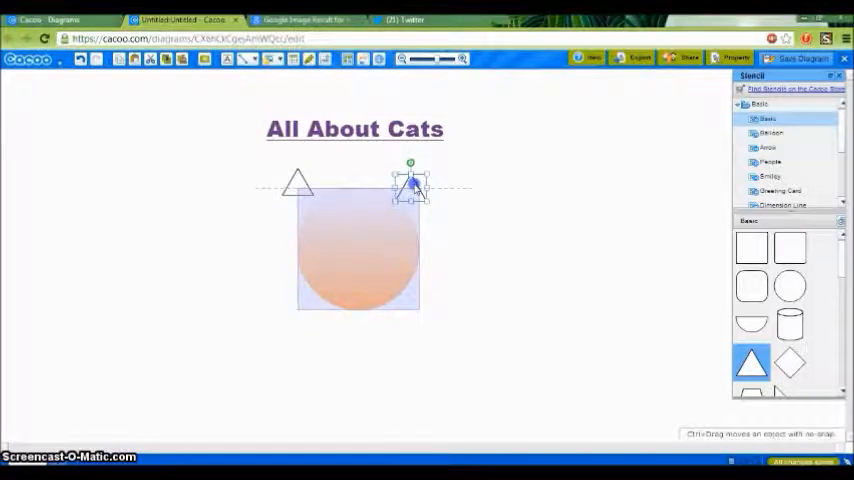
- Place a triangle ear on top of the face and tilt the left ear outward
left_click_drag(410, 185, 298, 183)
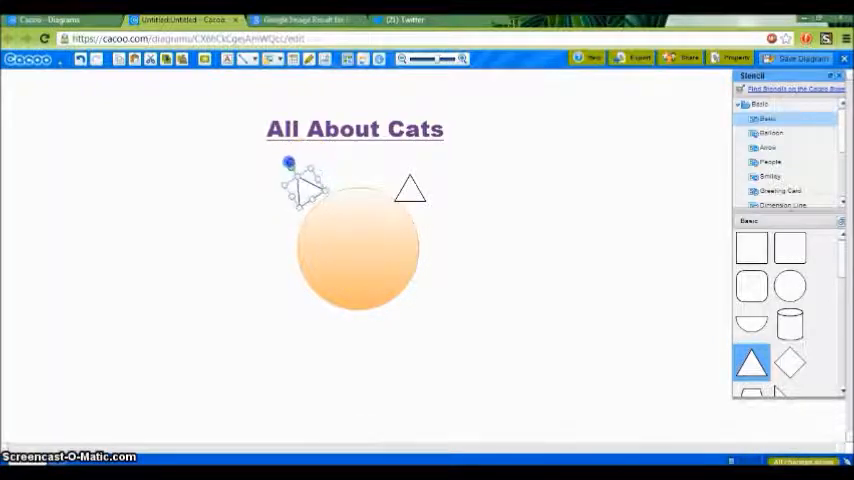
left_click(310, 188)
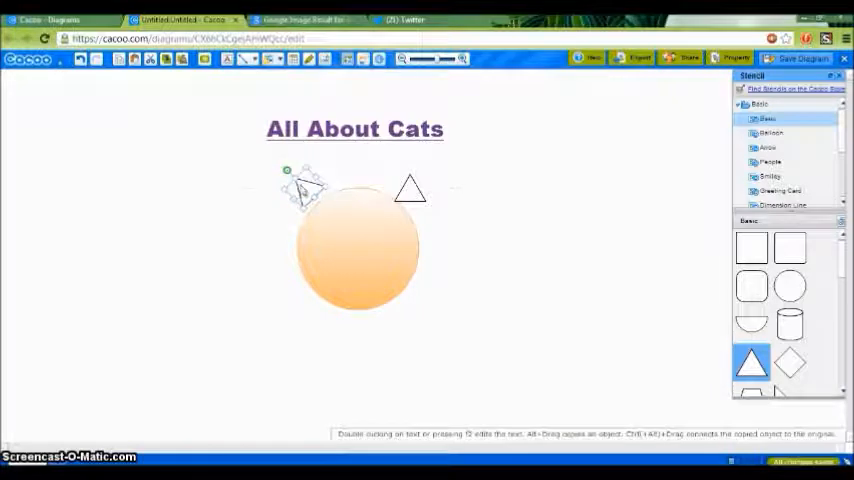
left_click_drag(310, 190, 410, 188)
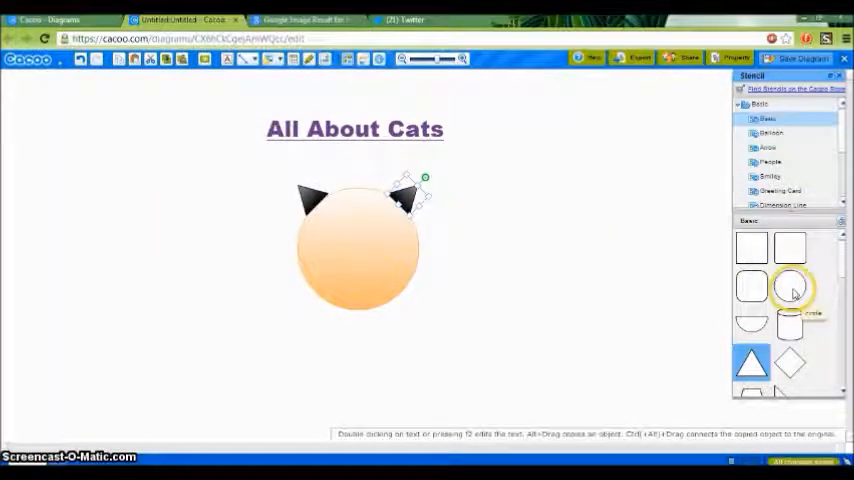
- Add two circle eyes to the face and apply the dark style to both
left_click(790, 288)
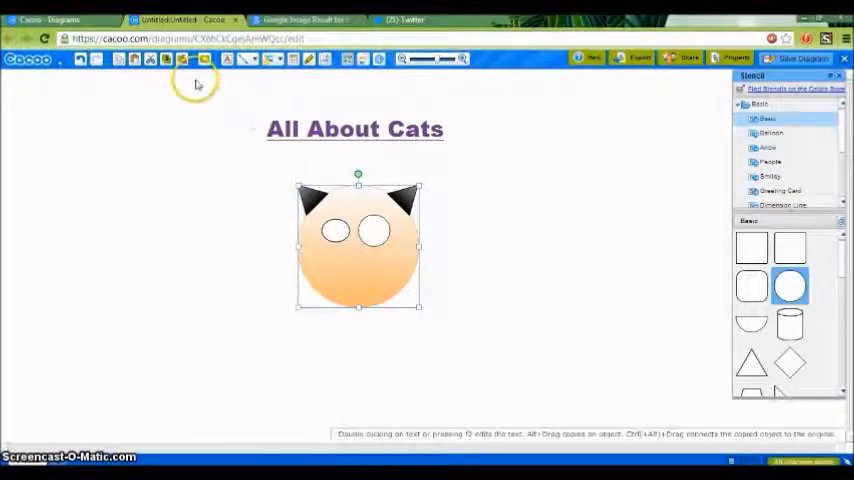
left_click(335, 232)
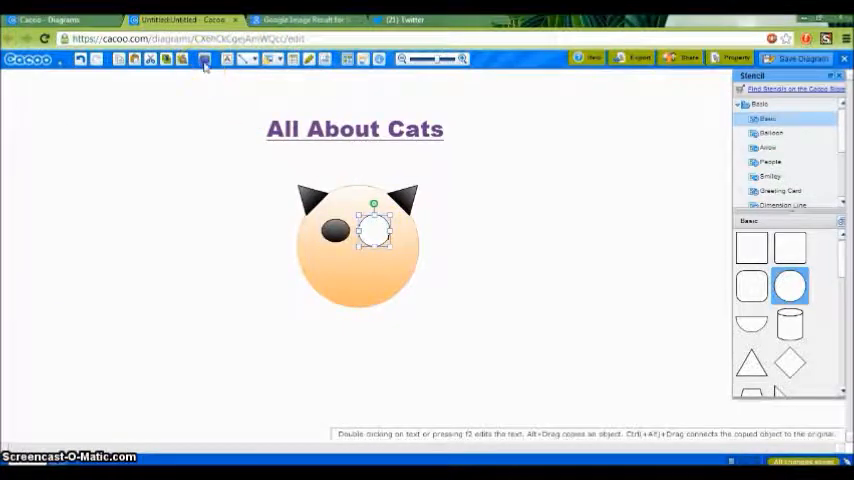
left_click(204, 59)
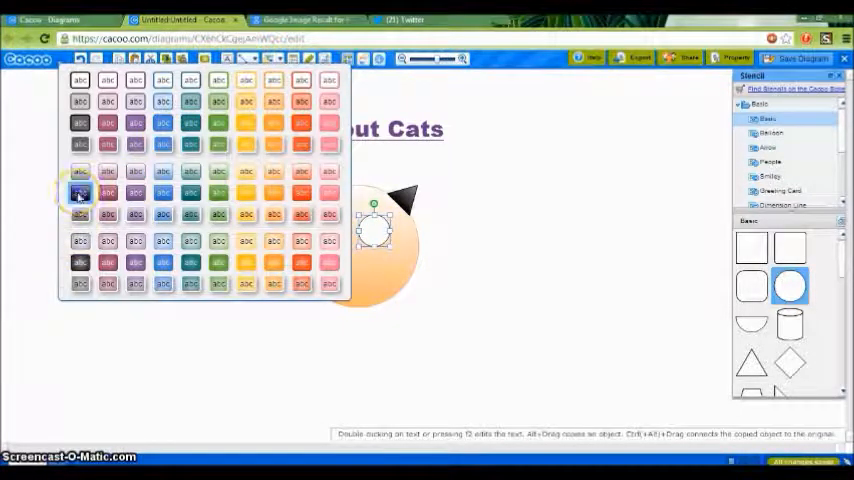
left_click(80, 192)
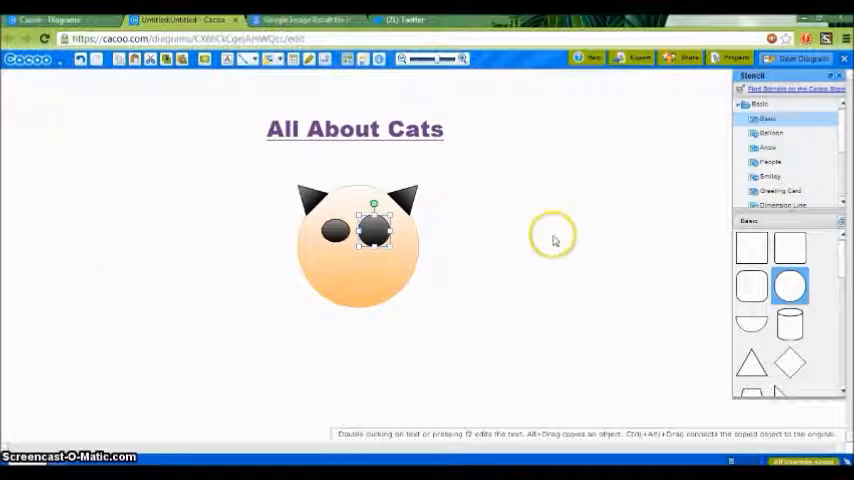
- Add a half-circle nose below the eyes and remove the unwanted mouth stroke
left_click(751, 323)
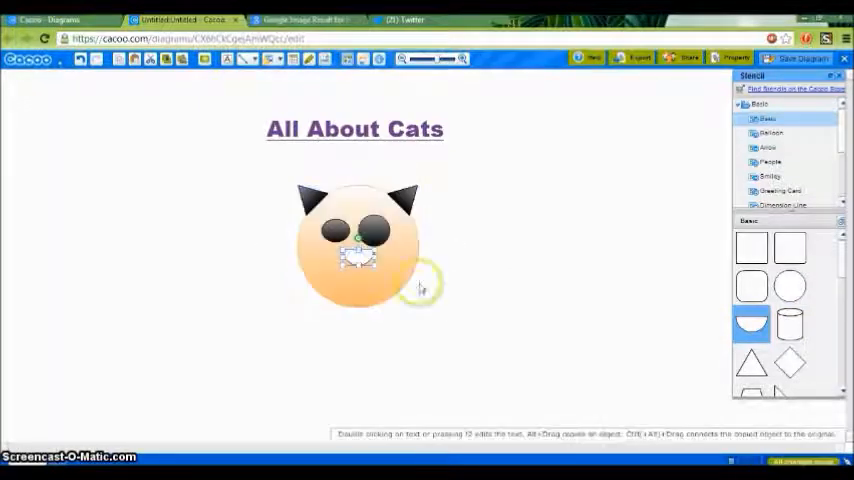
left_click(205, 59)
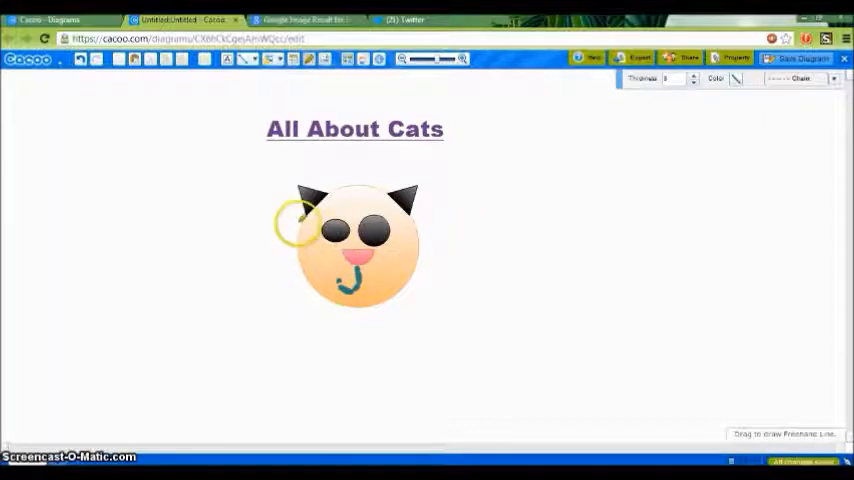
left_click(82, 59)
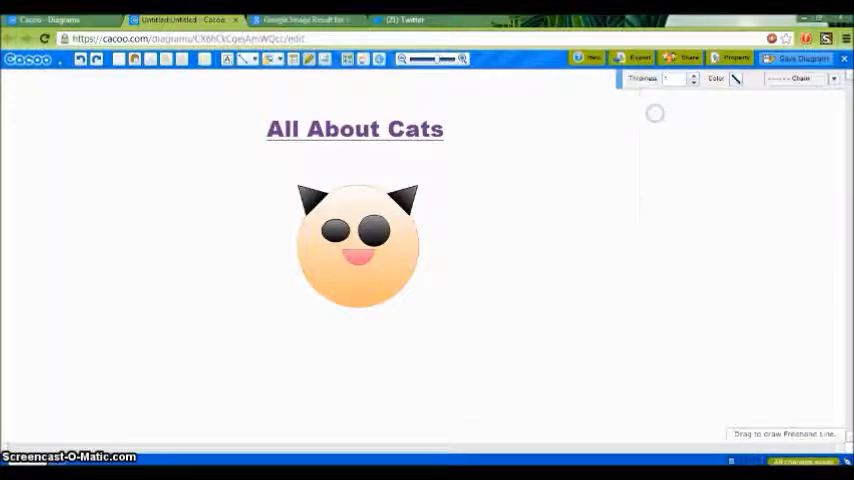
- Set the freehand line to solid, then draw the mouth below the nose and two whiskers
left_click(833, 79)
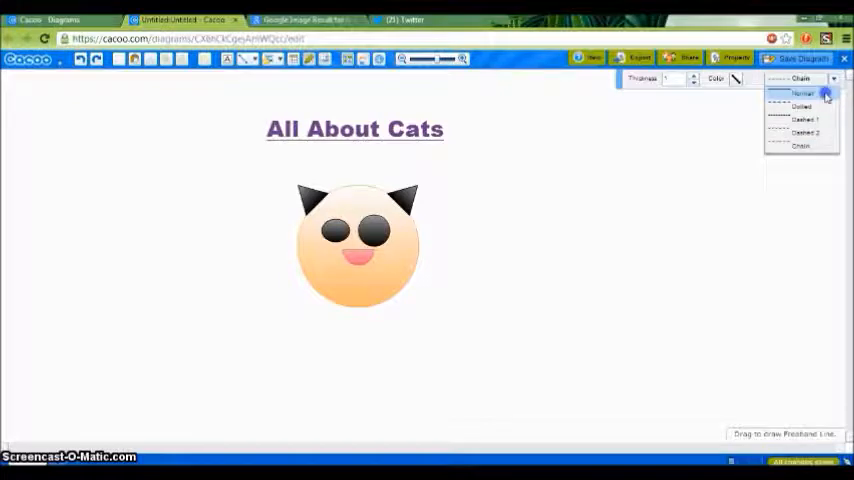
left_click(802, 93)
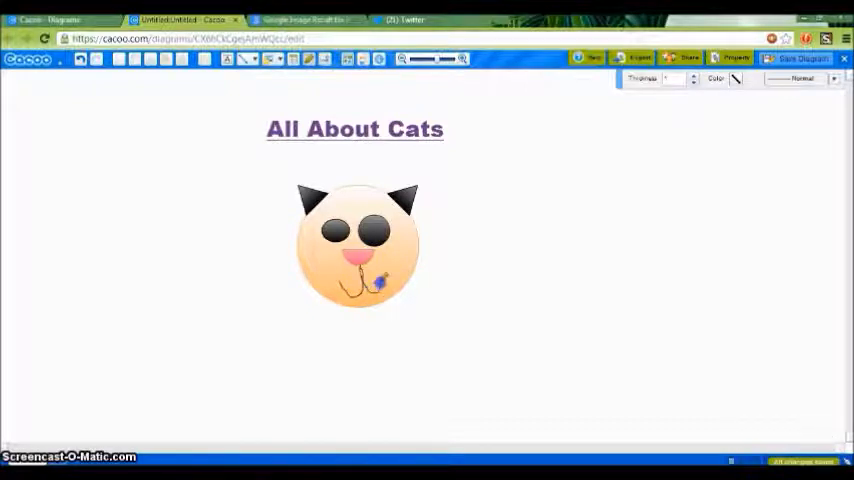
left_click_drag(378, 282, 470, 252)
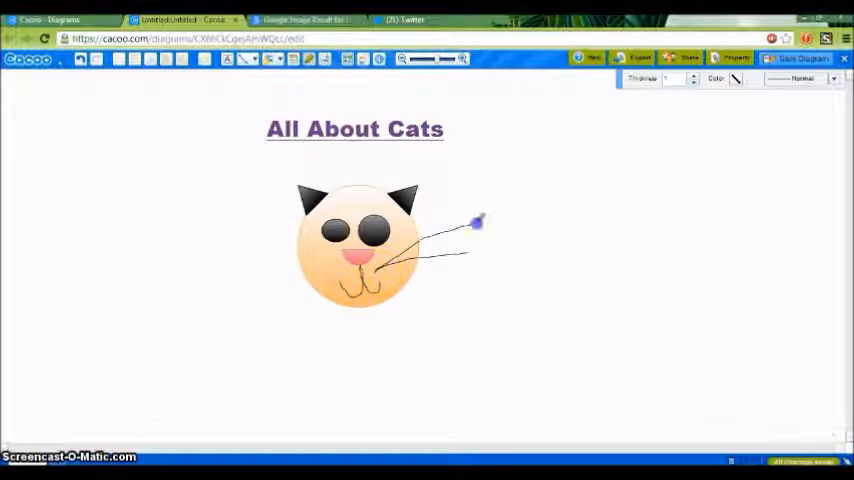
left_click_drag(478, 222, 470, 290)
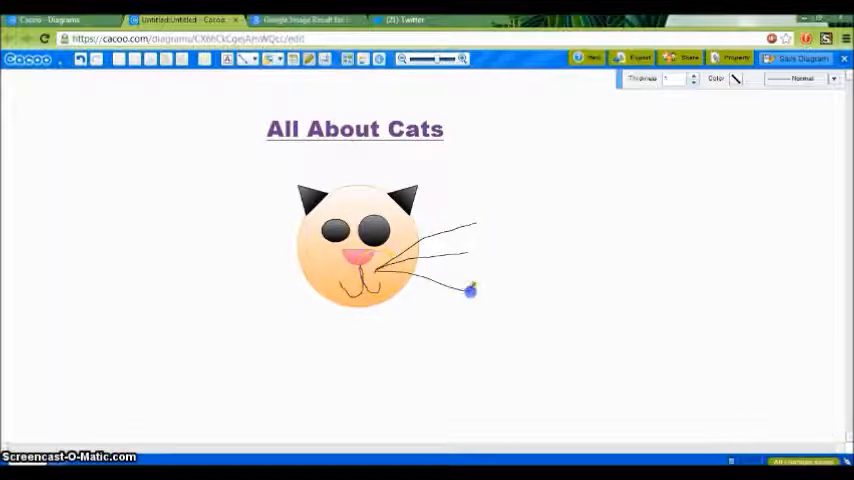
left_click_drag(470, 290, 270, 240)
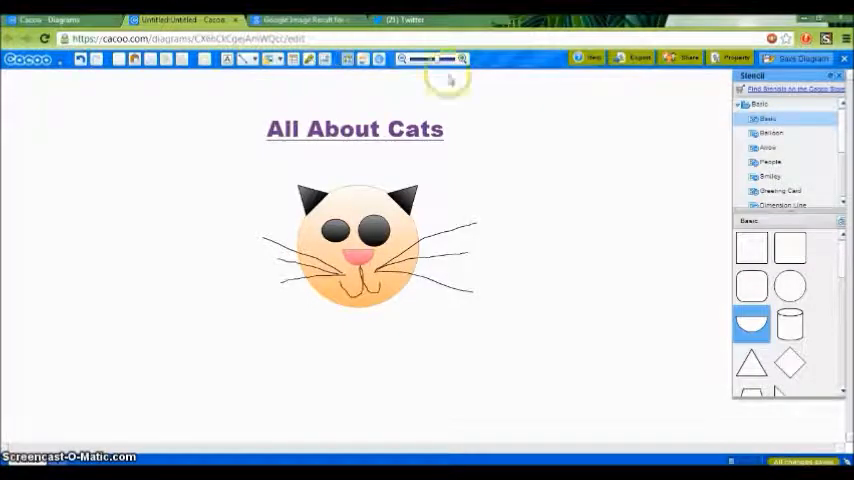
- Draw a large circle right of the face and give it the turquoise gradient style
left_click(789, 287)
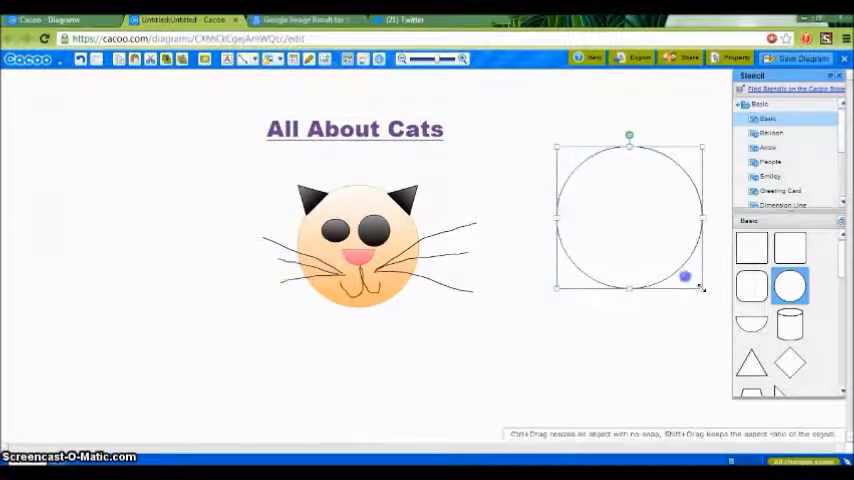
left_click_drag(628, 217, 600, 145)
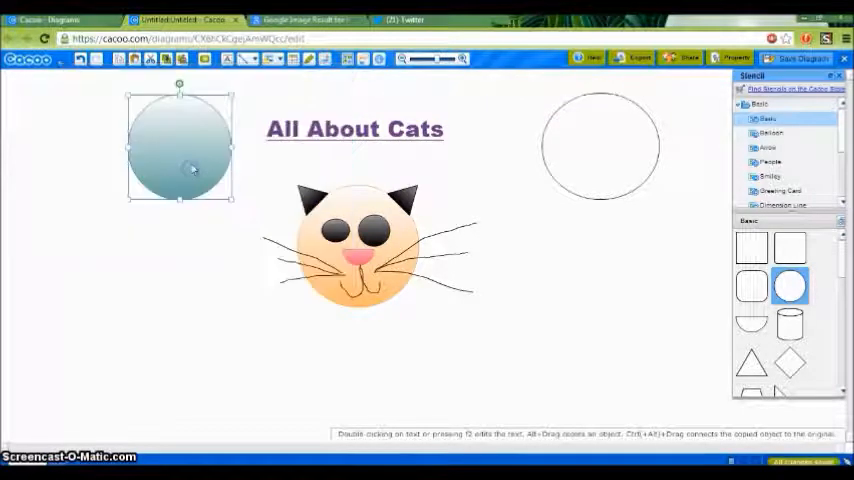
left_click(600, 145)
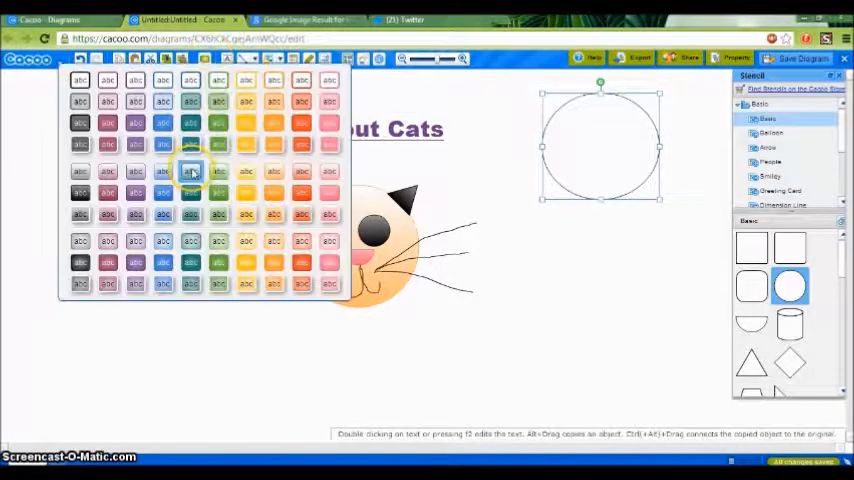
left_click(191, 170)
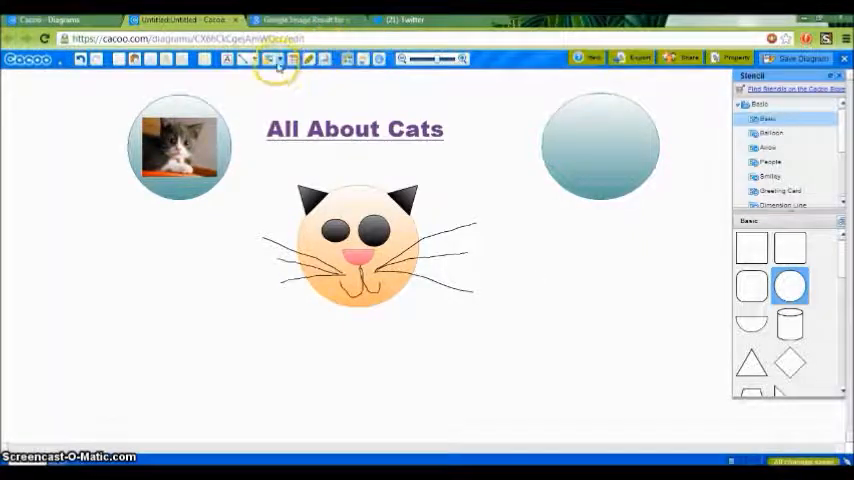
- Insert a grey cat photo from the computer into the right turquoise circle
left_click(278, 59)
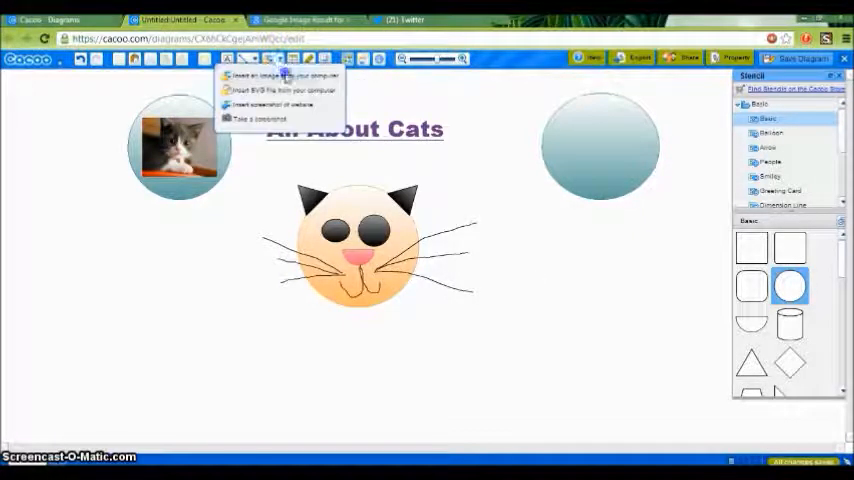
left_click(280, 76)
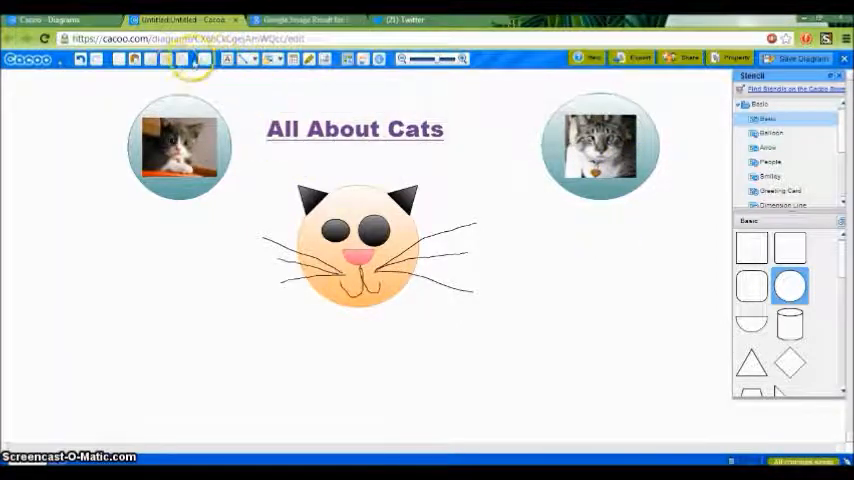
- Insert a table below the face and label the first header 'Who has a cat'
left_click(293, 59)
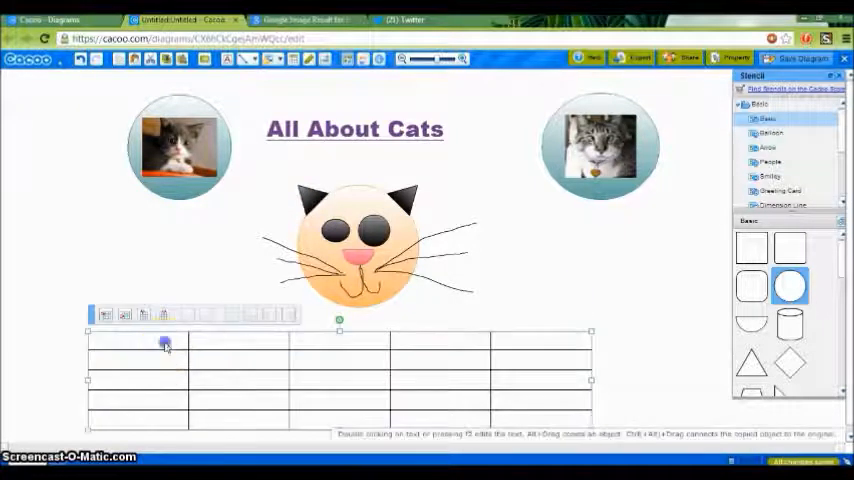
type("Who has a cat")
type("Other facts")
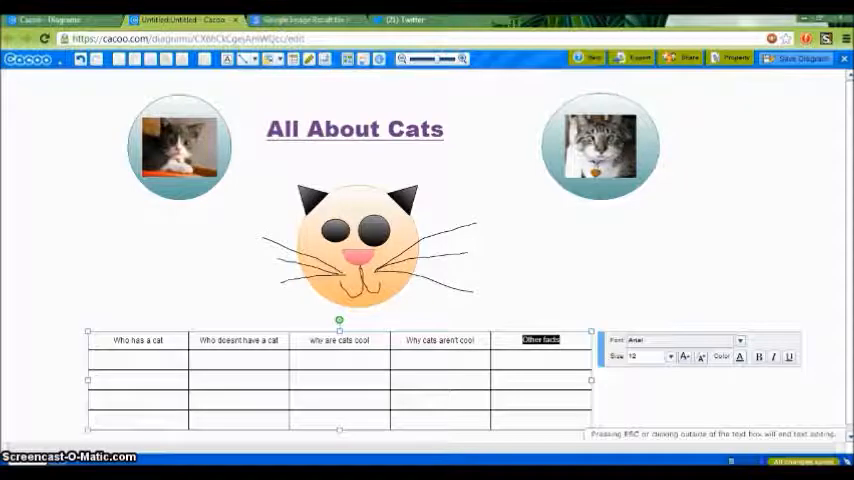
mouse_move(189, 233)
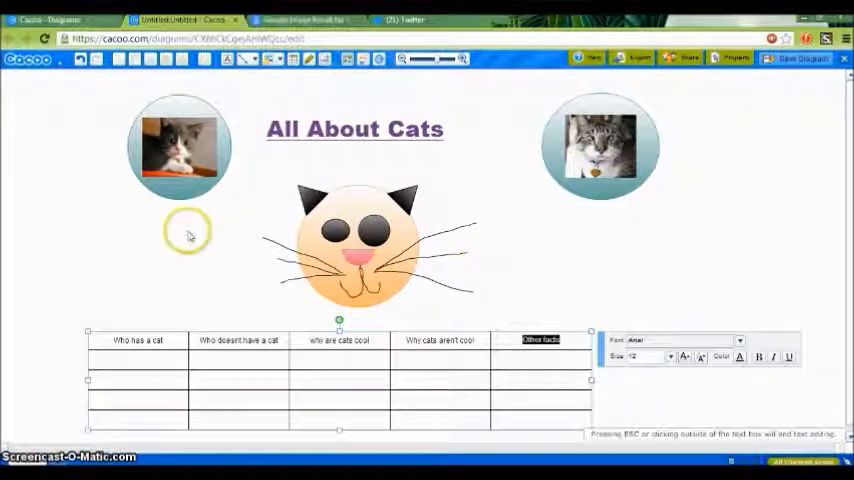
mouse_move(583, 291)
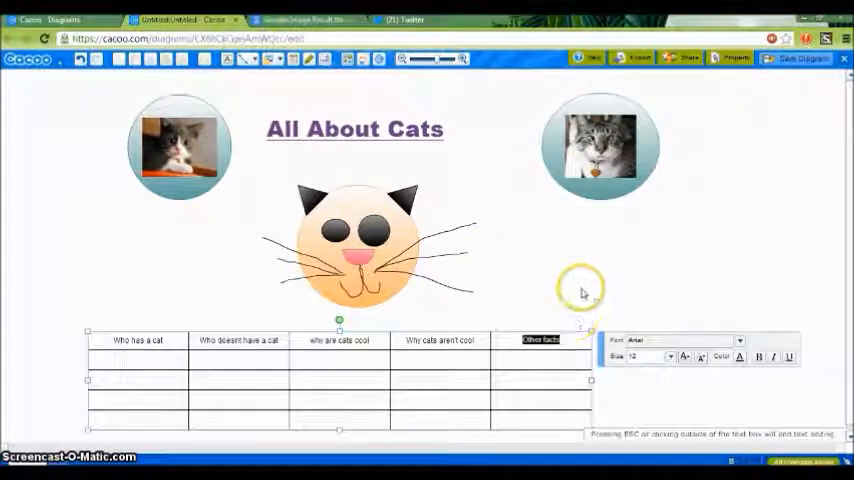